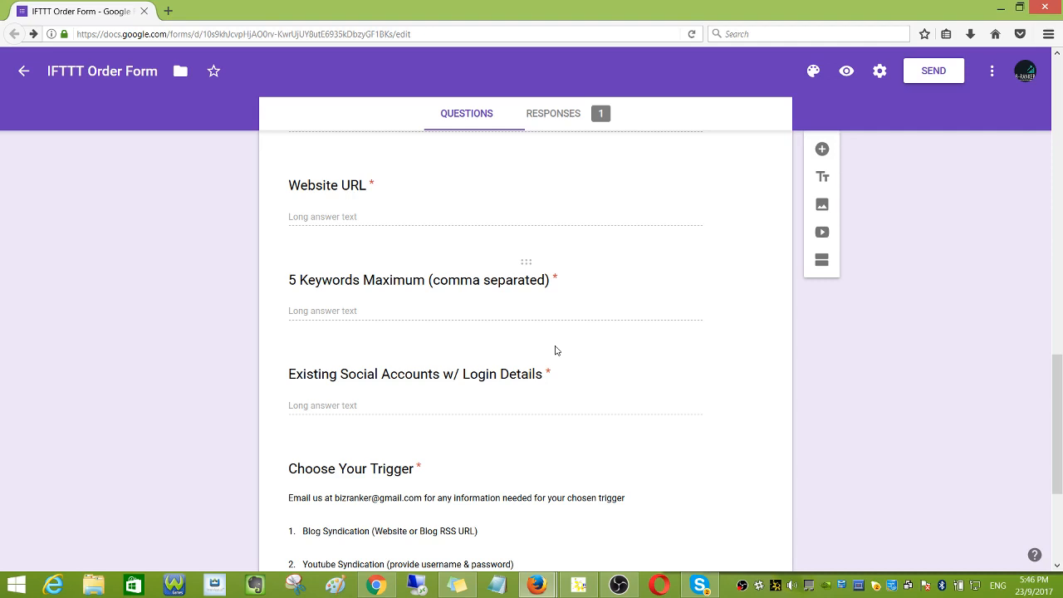
{"action": "mouse_move", "coordinate": [844, 326]}
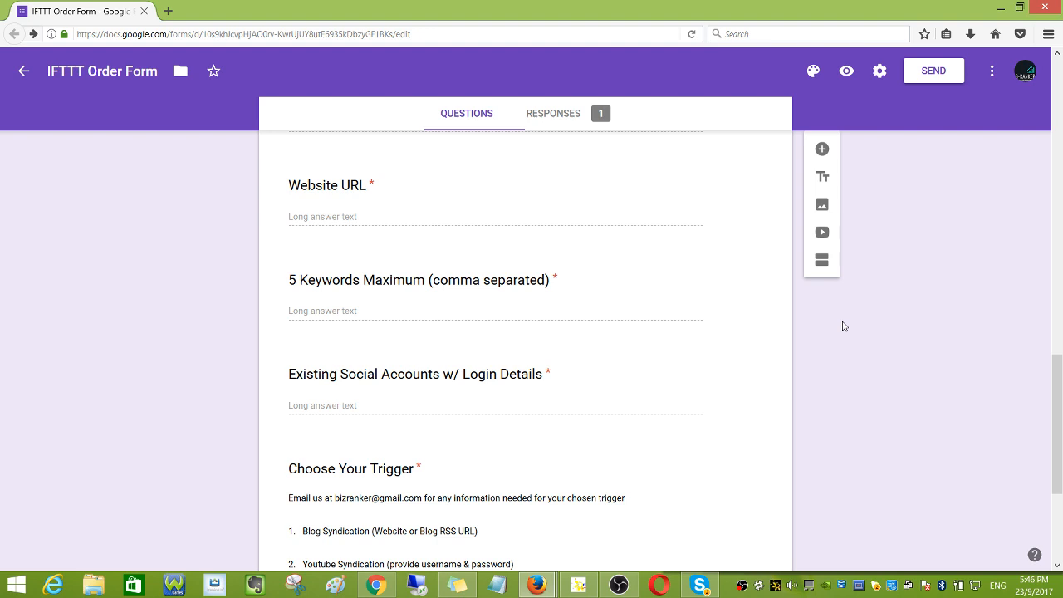
- Open the add-ons gallery from the form's More menu, where formLimiter is listed
{"action": "scroll", "scroll_direction": "down", "scroll_amount": 3}
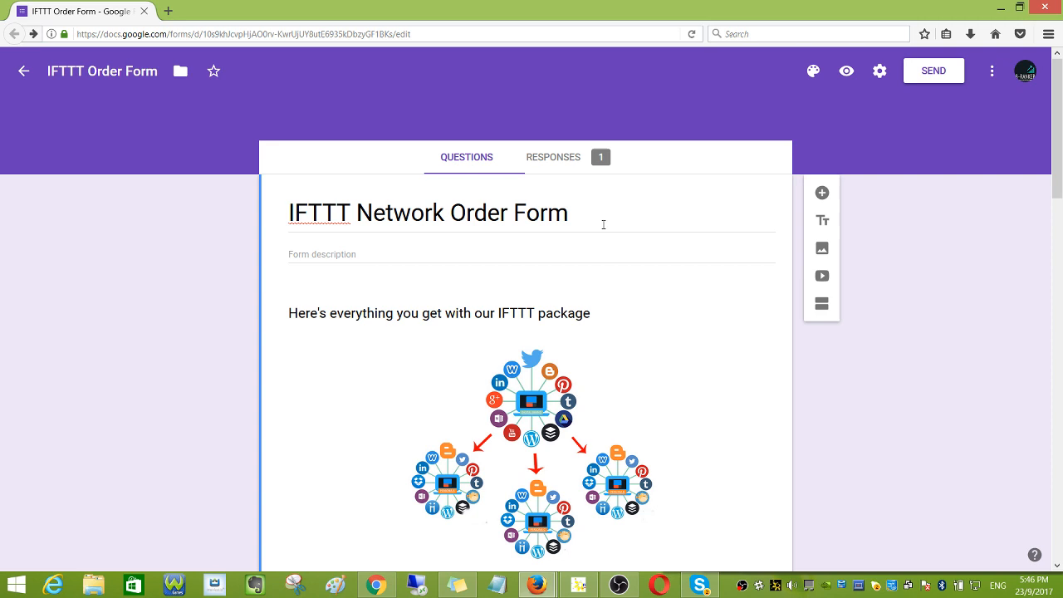
{"action": "mouse_move", "coordinate": [565, 237]}
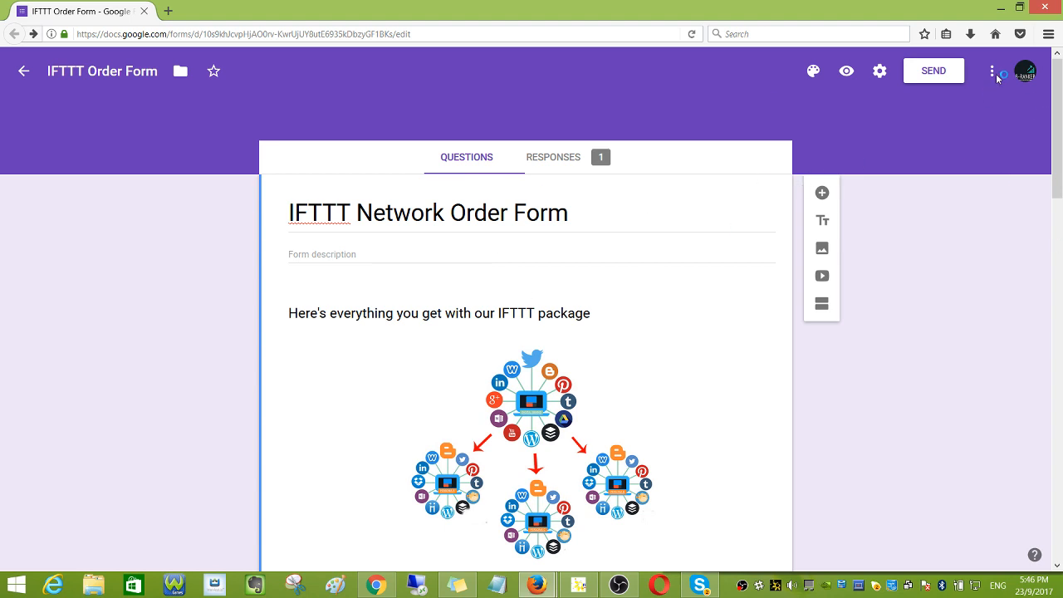
{"action": "mouse_move", "coordinate": [990, 70]}
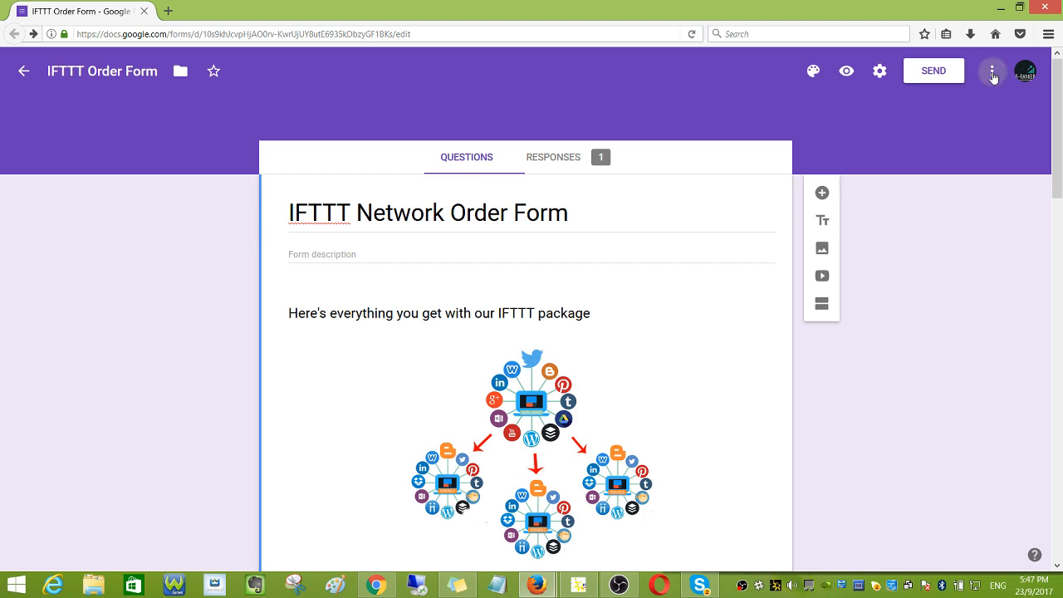
{"action": "left_click", "coordinate": [991, 70]}
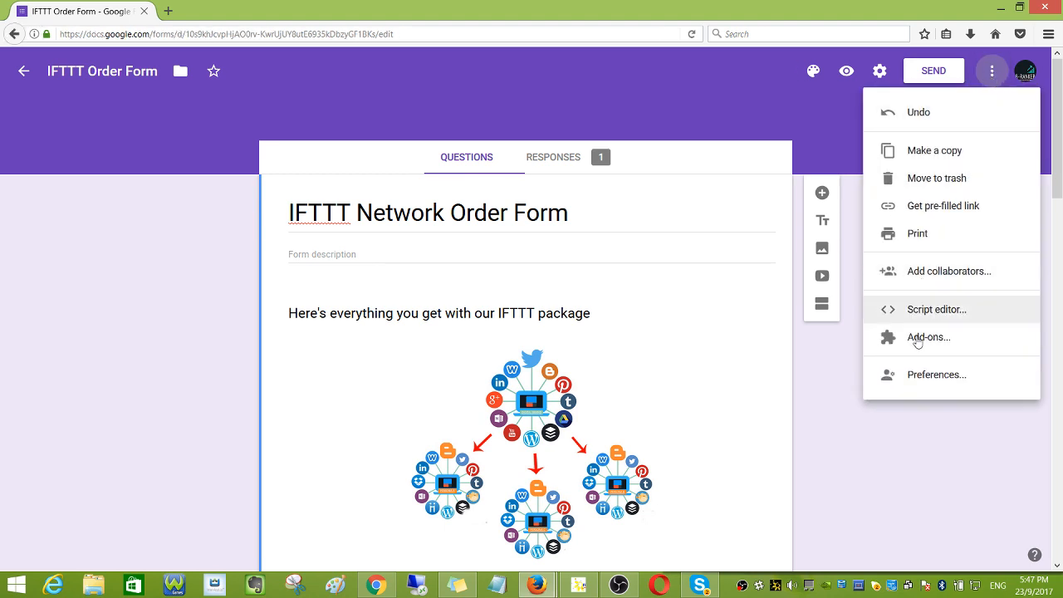
{"action": "mouse_move", "coordinate": [927, 335]}
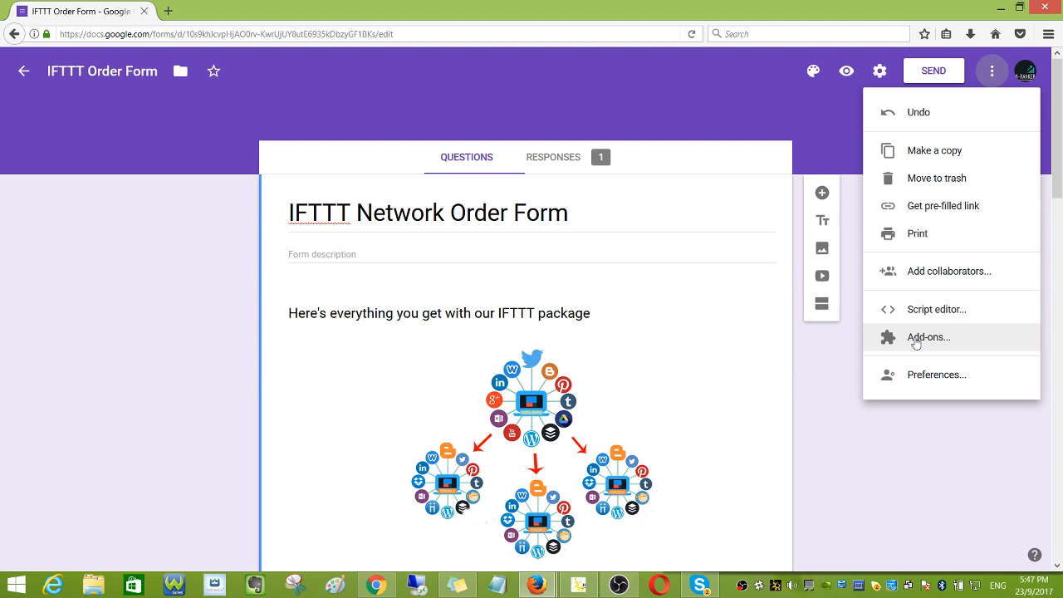
{"action": "left_click", "coordinate": [927, 337]}
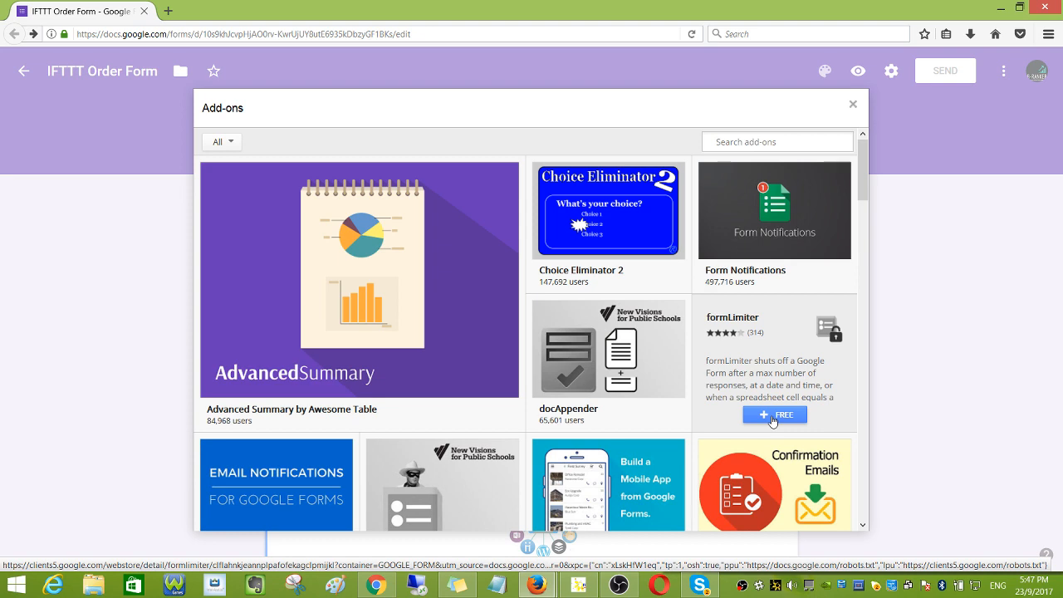
- Install formLimiter free, continuing with the signed-in Google account and allowing its permissions
{"action": "left_click", "coordinate": [774, 415]}
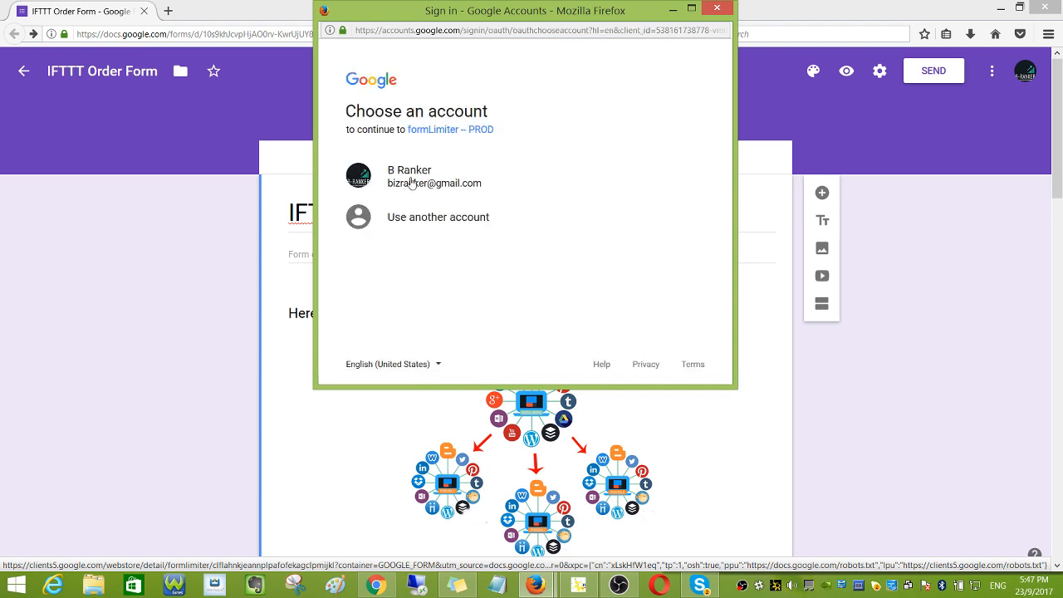
{"action": "left_click", "coordinate": [433, 176]}
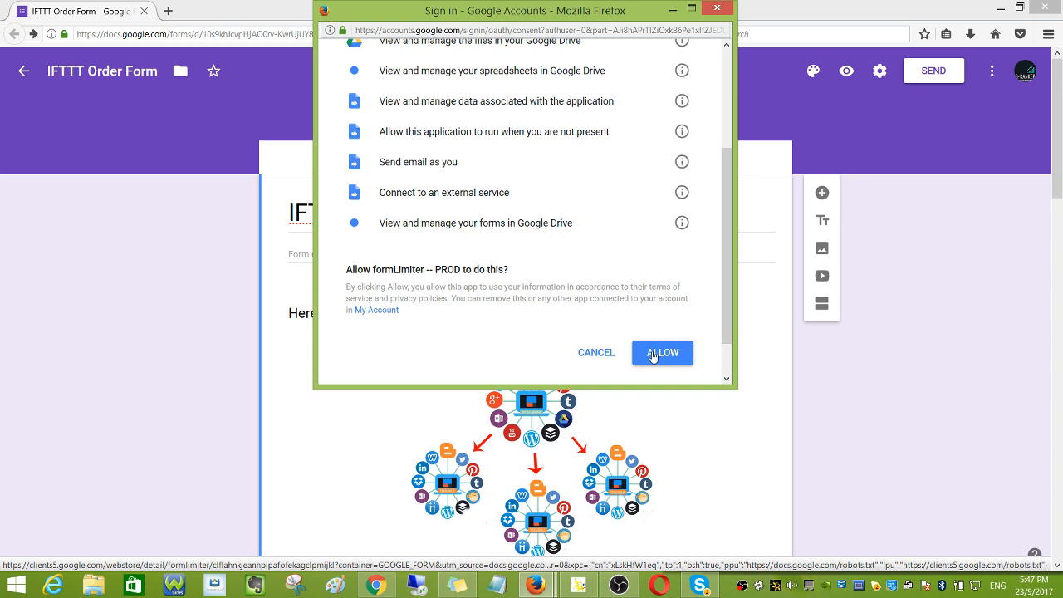
{"action": "left_click", "coordinate": [661, 352]}
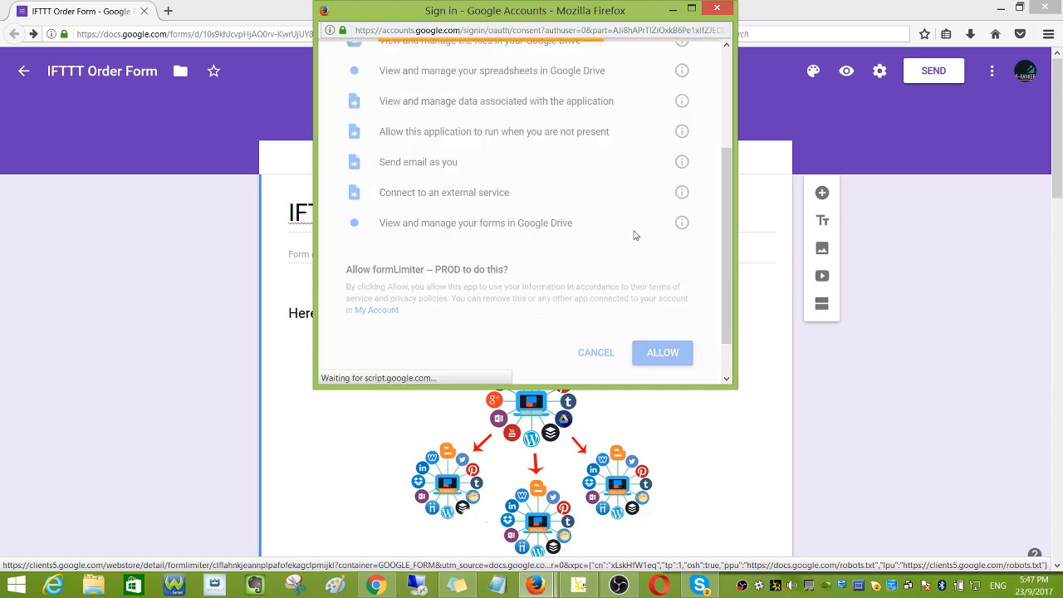
{"action": "left_click", "coordinate": [661, 352]}
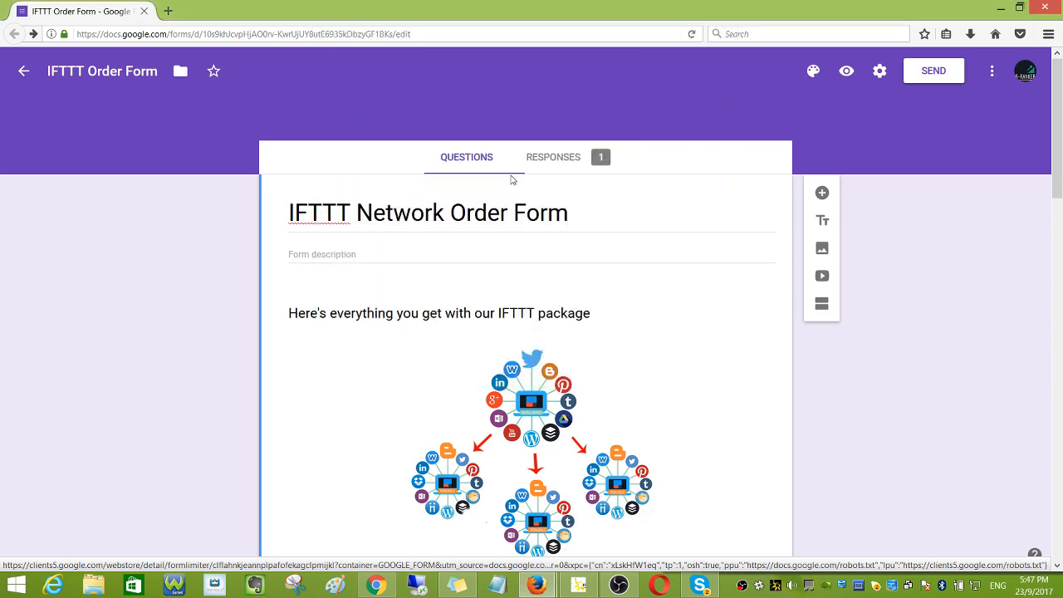
{"action": "mouse_move", "coordinate": [910, 143]}
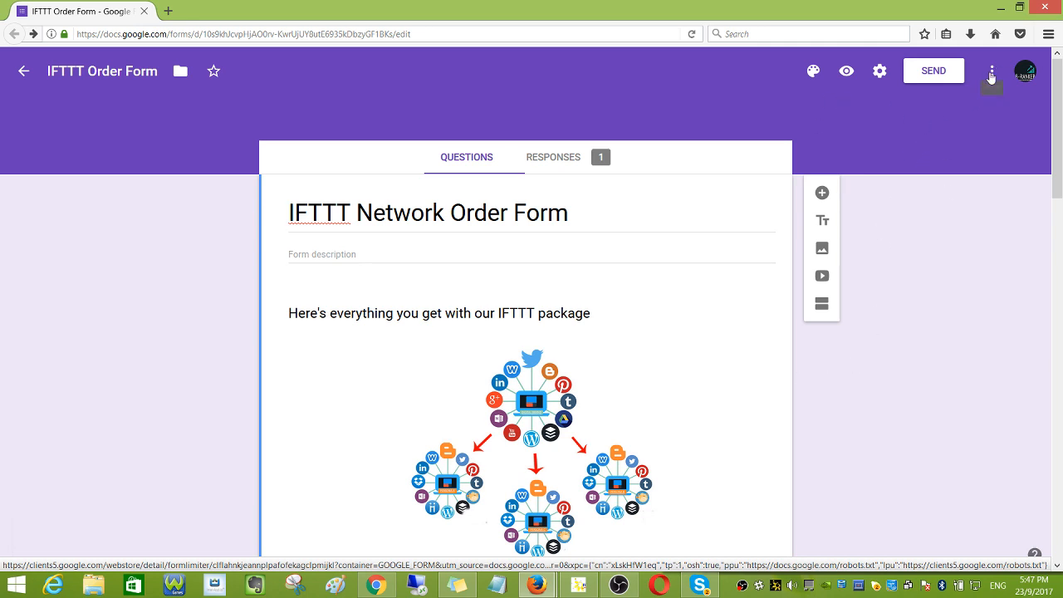
{"action": "left_click", "coordinate": [990, 70]}
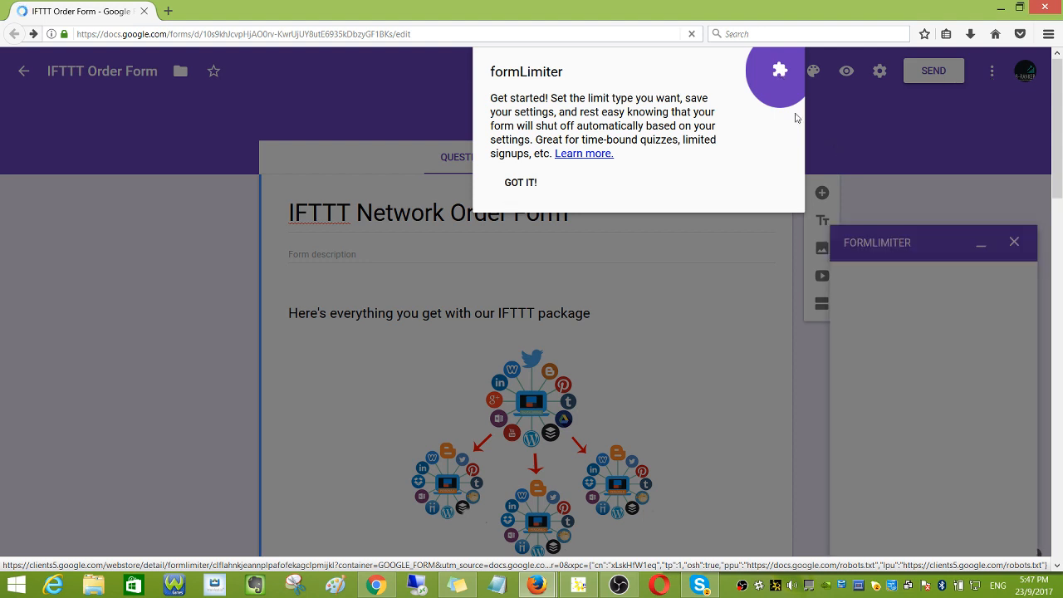
{"action": "left_click", "coordinate": [520, 181]}
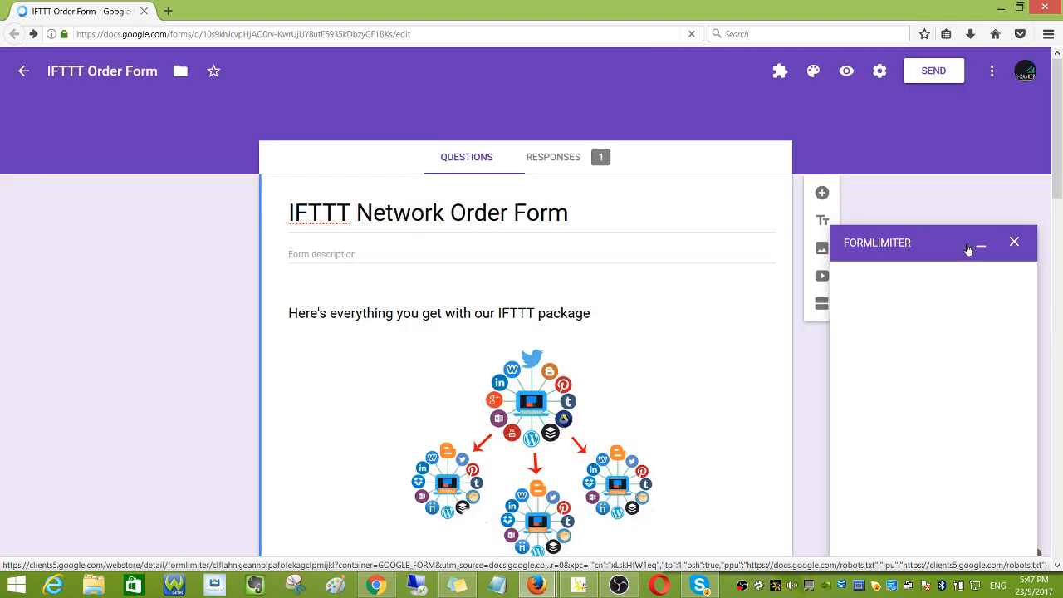
{"action": "mouse_move", "coordinate": [781, 70]}
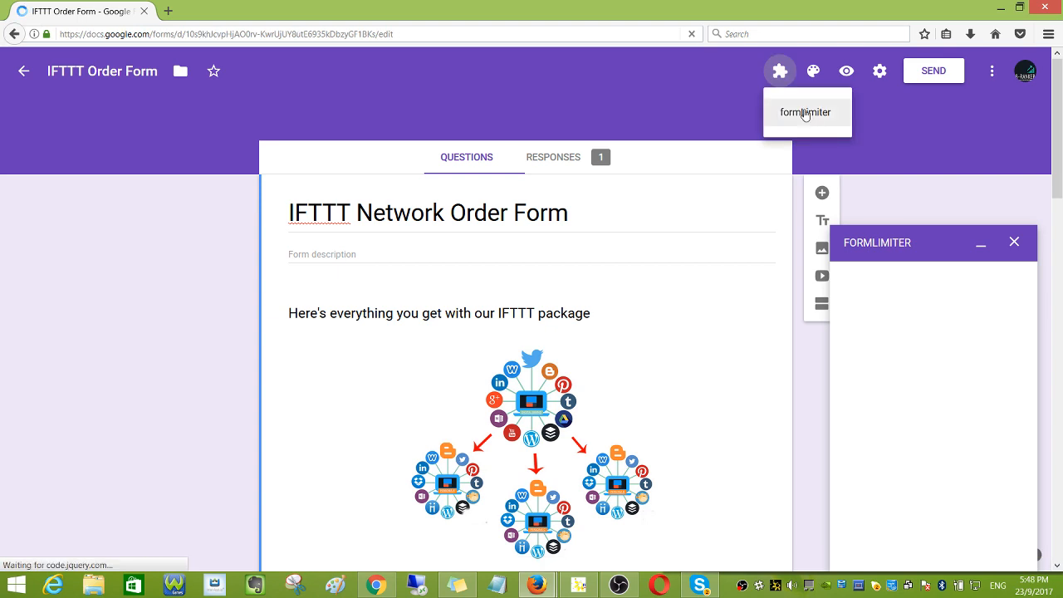
{"action": "left_click", "coordinate": [803, 113]}
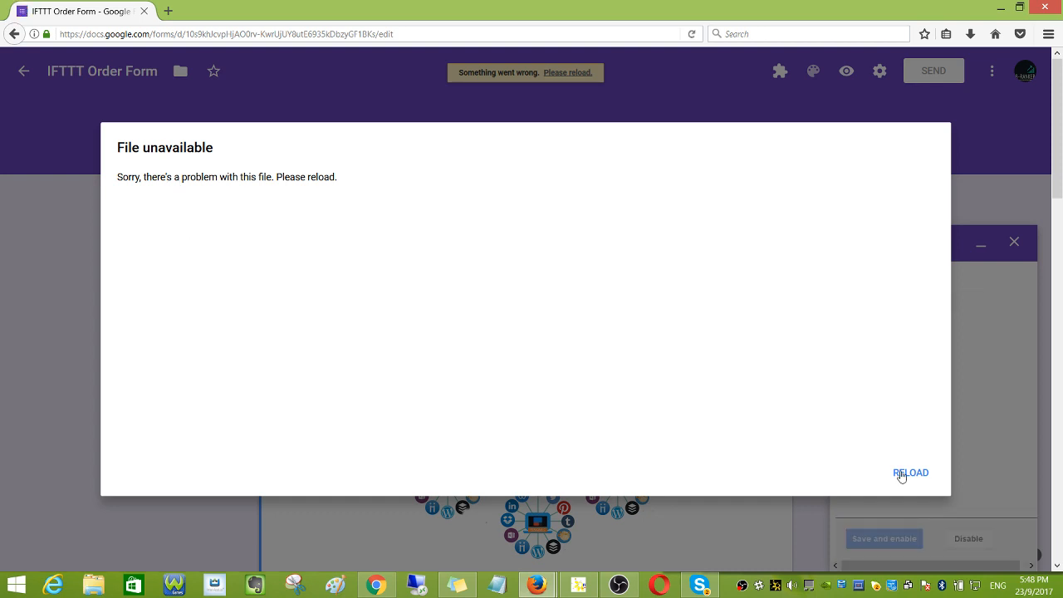
{"action": "left_click", "coordinate": [910, 472]}
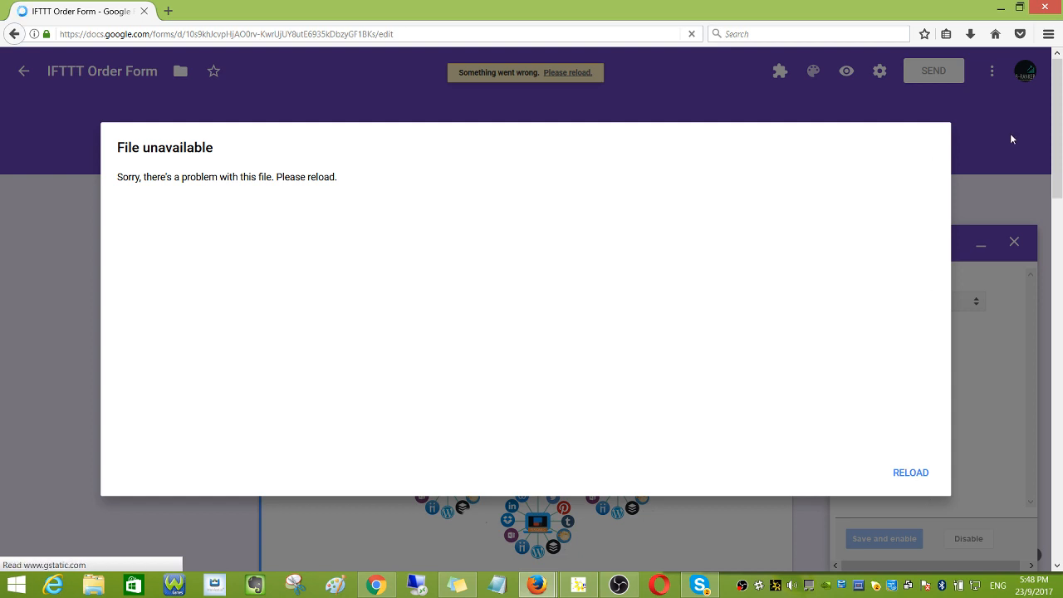
{"action": "left_click", "coordinate": [910, 472]}
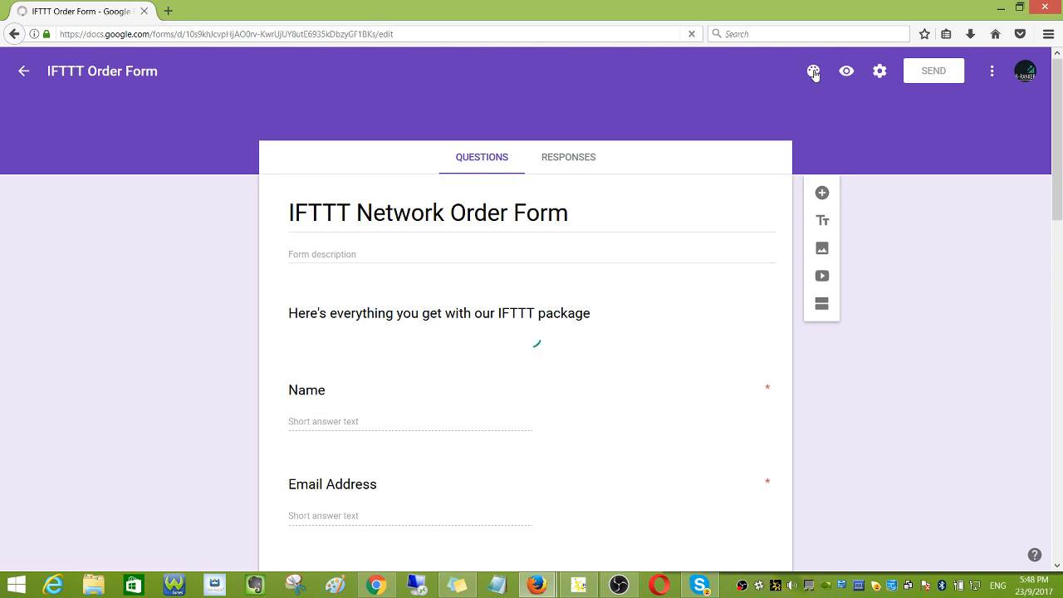
- Dismiss the formLimiter help popup shown after installation
{"action": "left_click", "coordinate": [814, 70]}
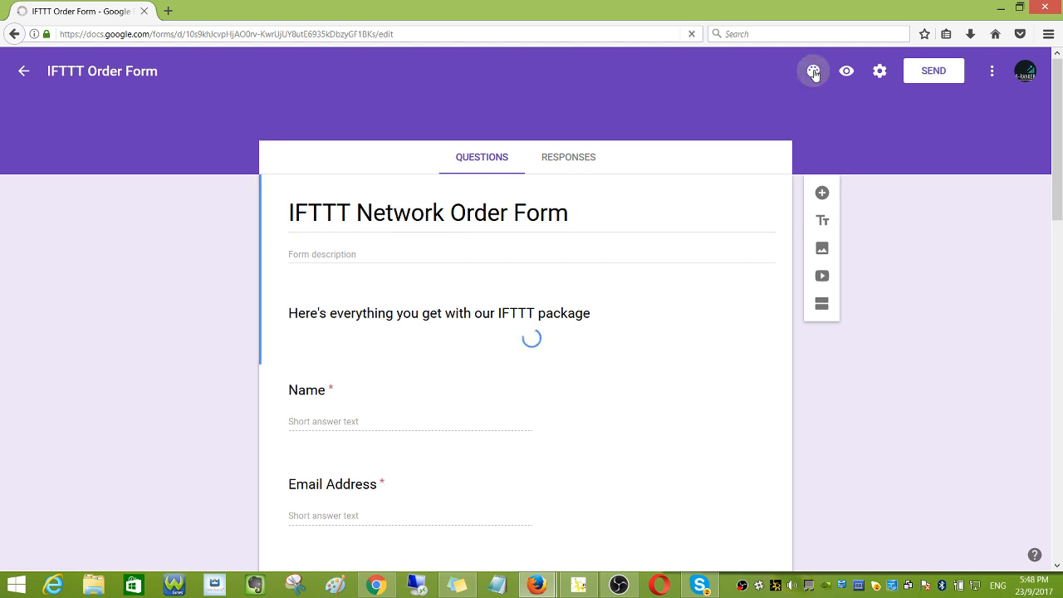
{"action": "left_click", "coordinate": [814, 69]}
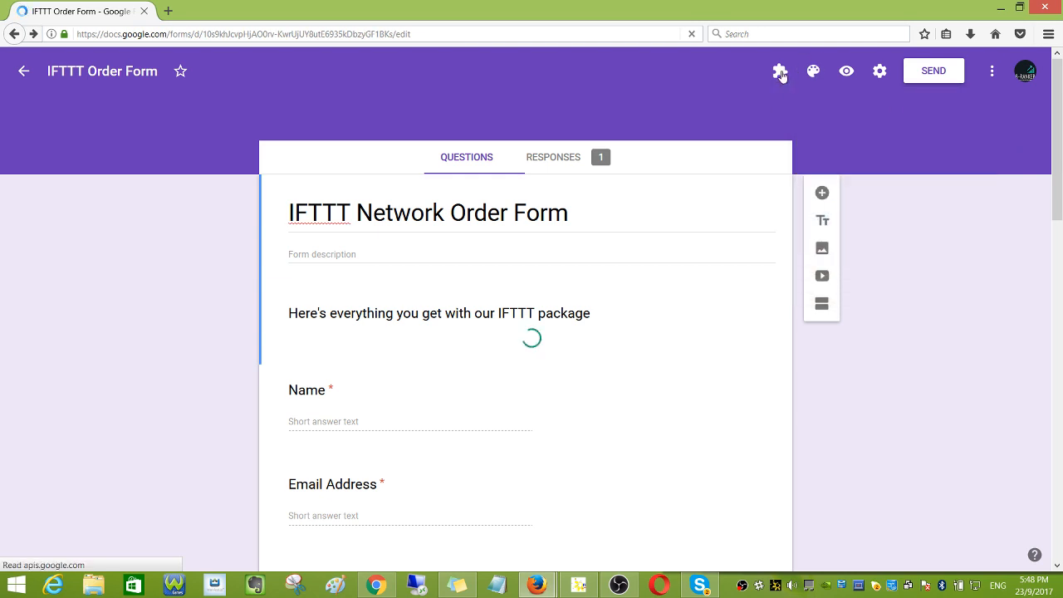
{"action": "mouse_move", "coordinate": [781, 69]}
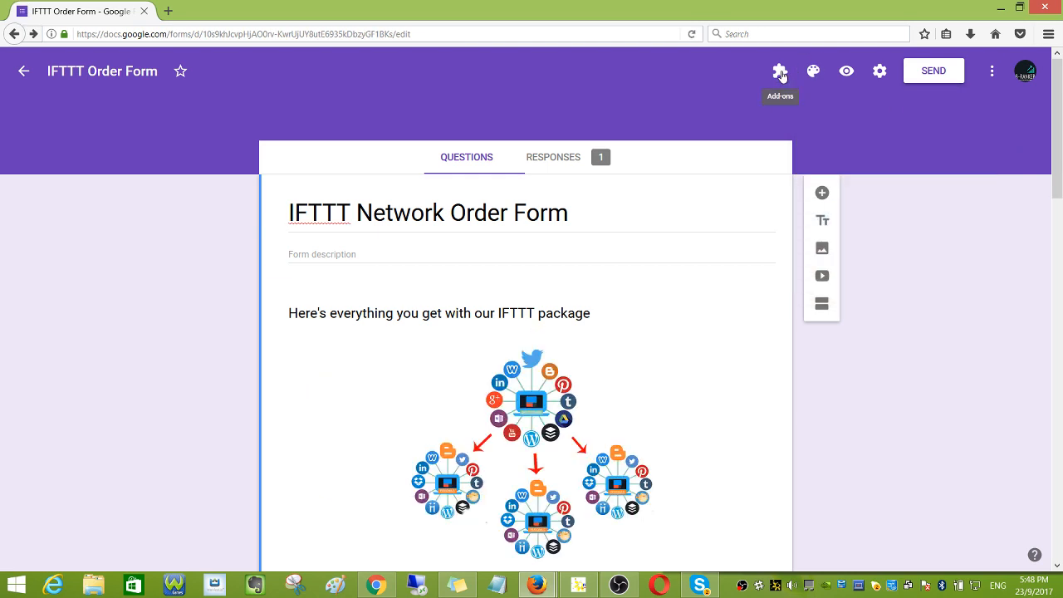
{"action": "left_click", "coordinate": [780, 70]}
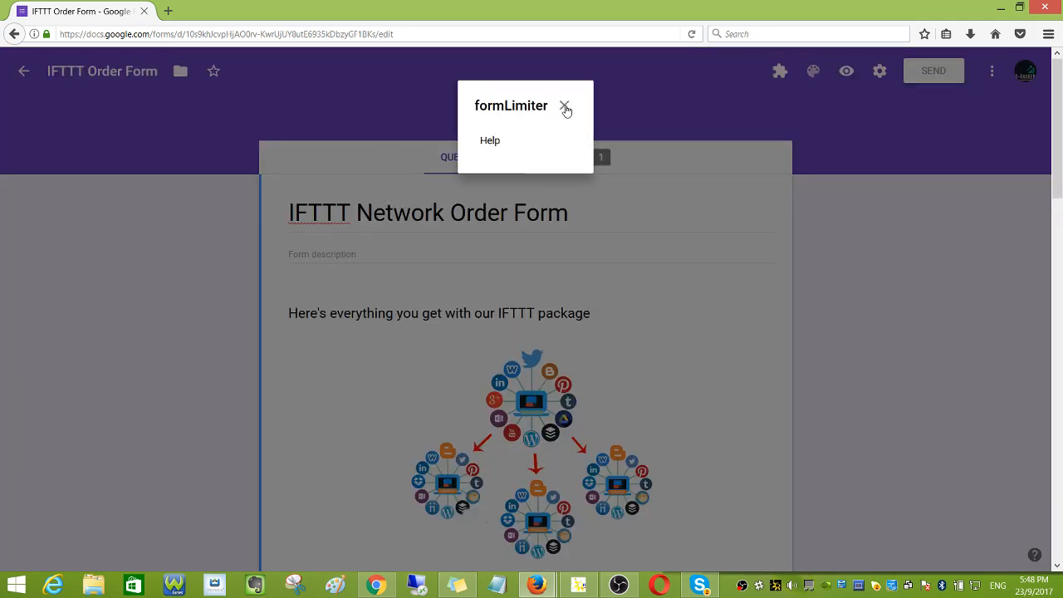
{"action": "left_click", "coordinate": [565, 110]}
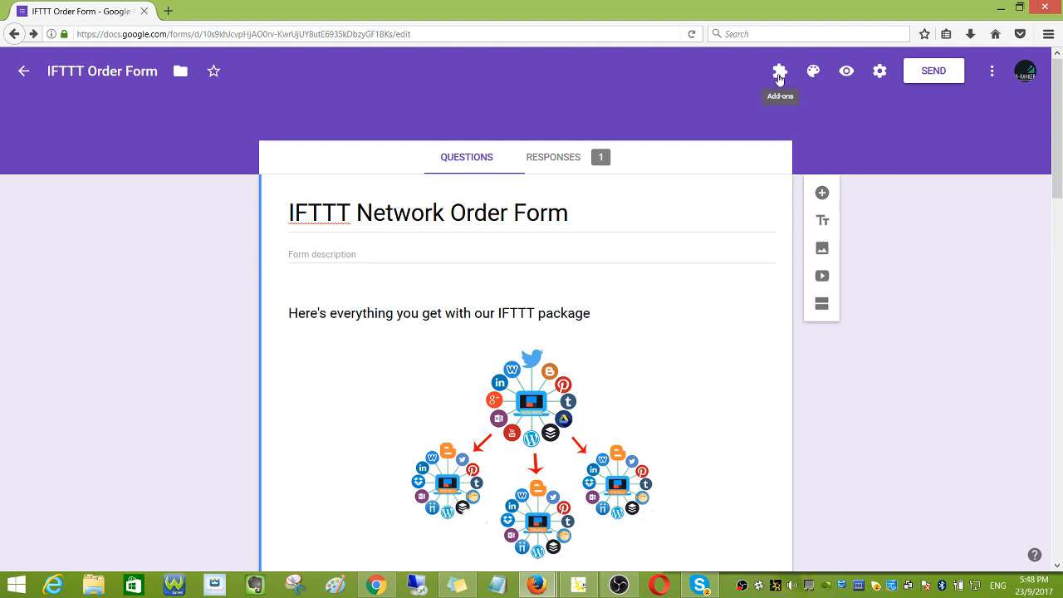
- Open the formLimiter settings sidebar from the installed add-ons list
{"action": "left_click", "coordinate": [777, 70]}
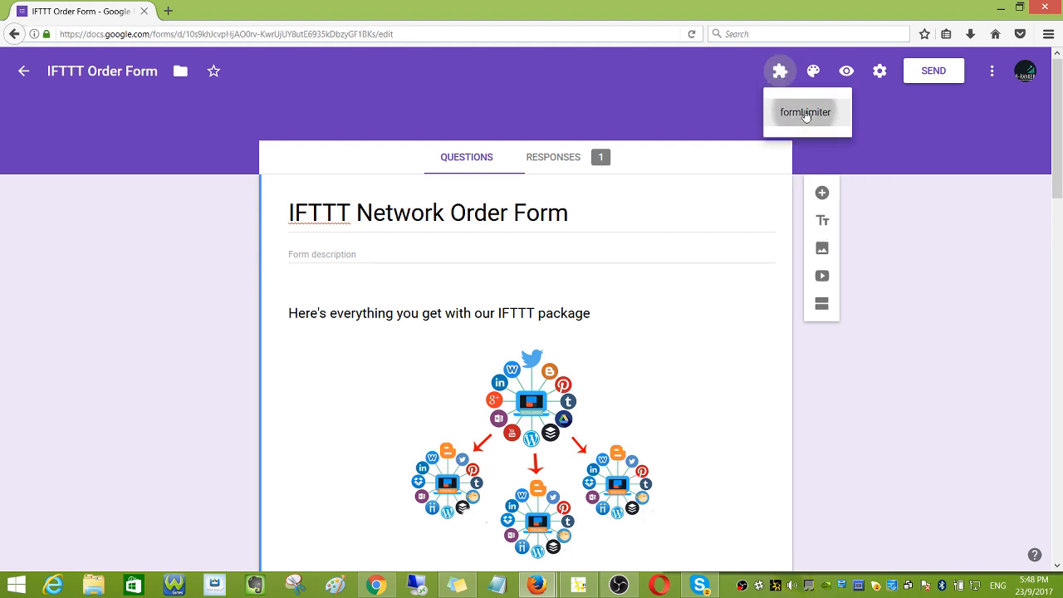
{"action": "left_click", "coordinate": [804, 112]}
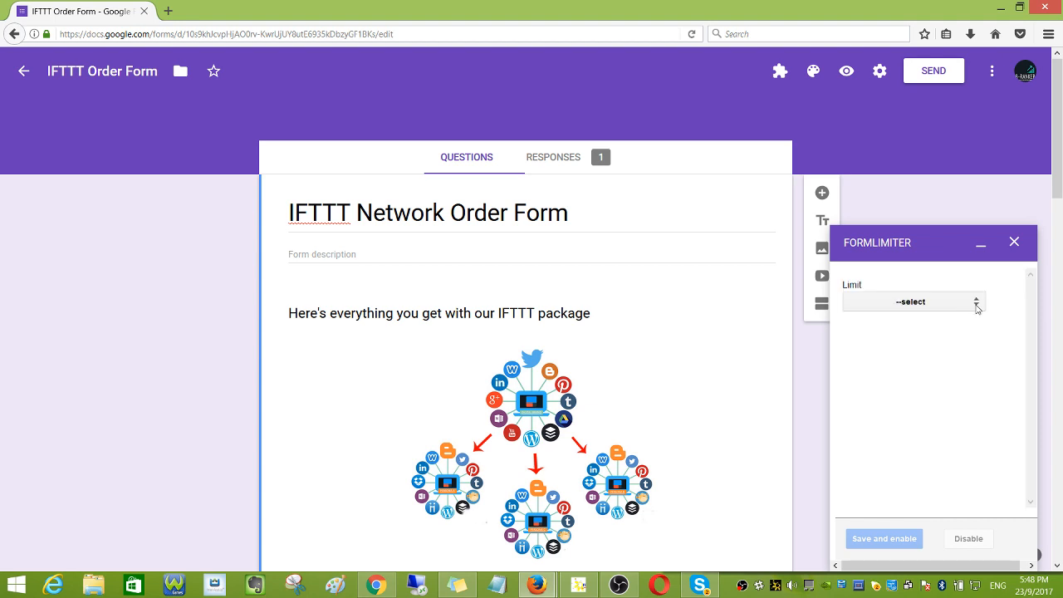
- Set formLimiter's limit type to 'date and time'
{"action": "left_click", "coordinate": [913, 300]}
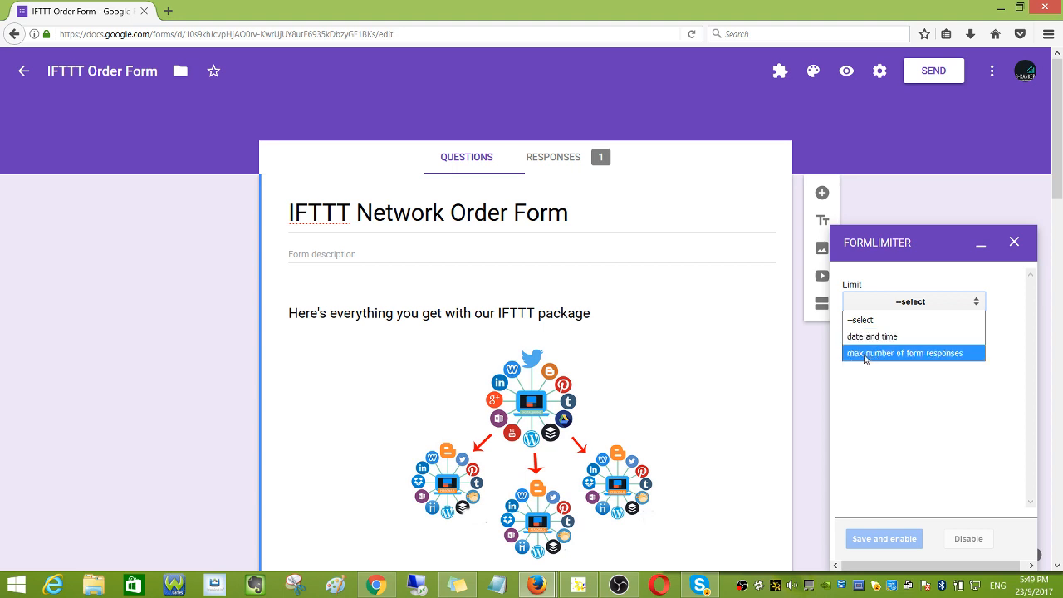
{"action": "mouse_move", "coordinate": [938, 358]}
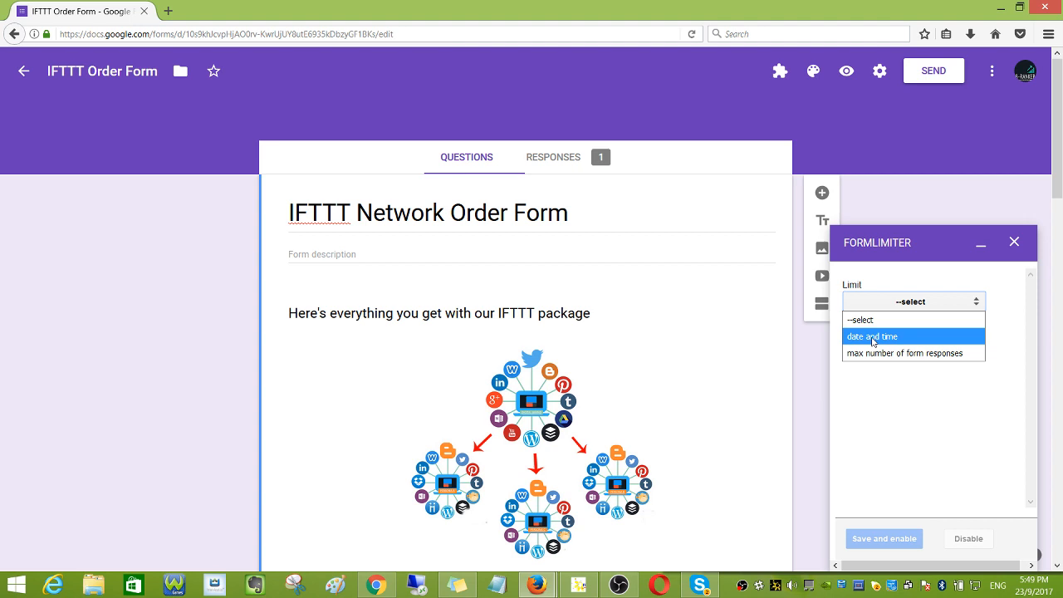
{"action": "mouse_move", "coordinate": [871, 342]}
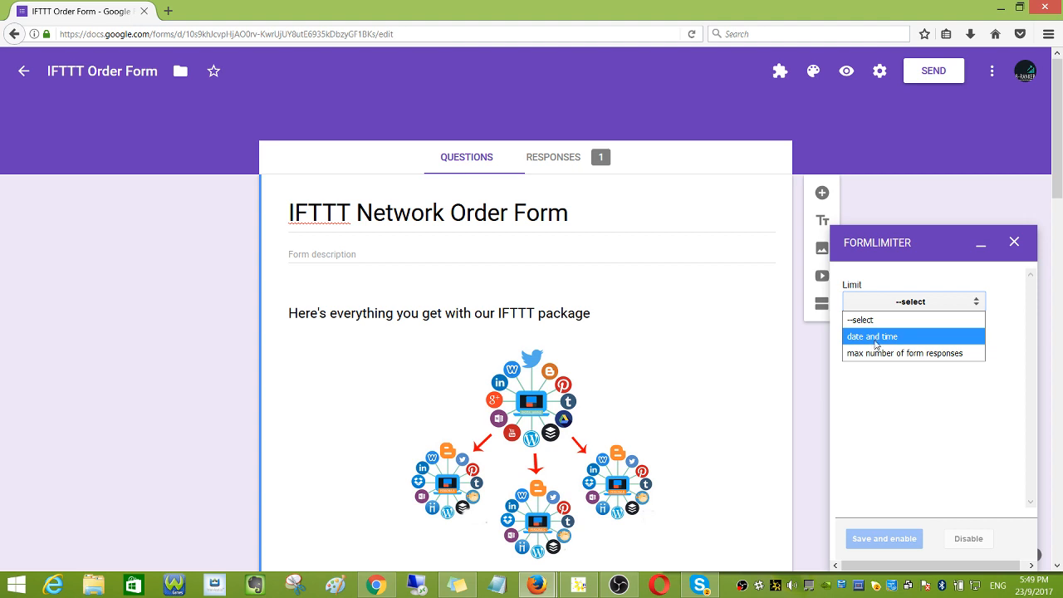
{"action": "left_click", "coordinate": [872, 336]}
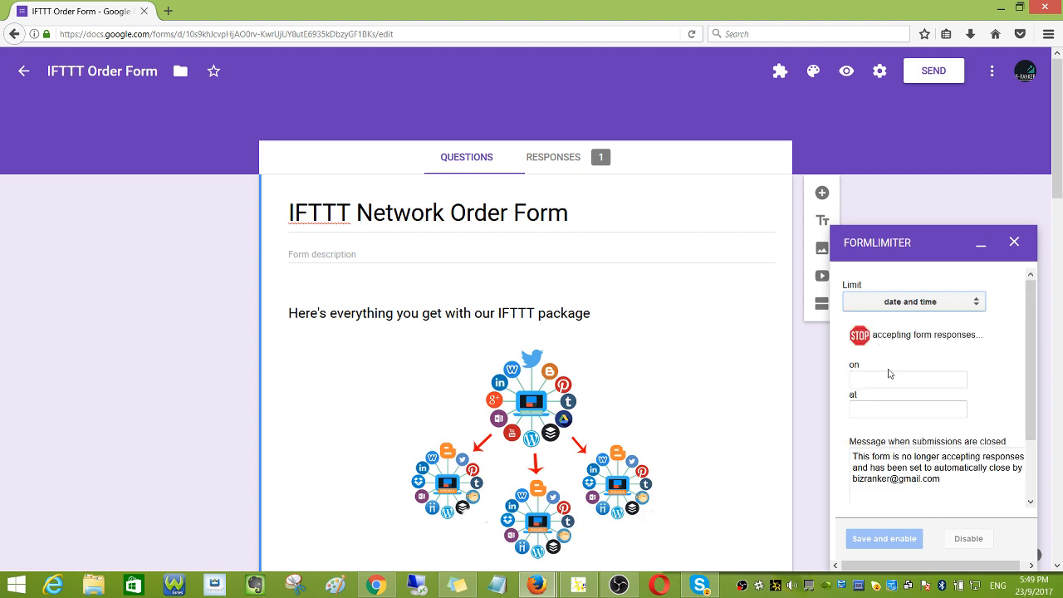
- Set the closing date to 27 October 2017 in the calendar picker
{"action": "left_click", "coordinate": [907, 379]}
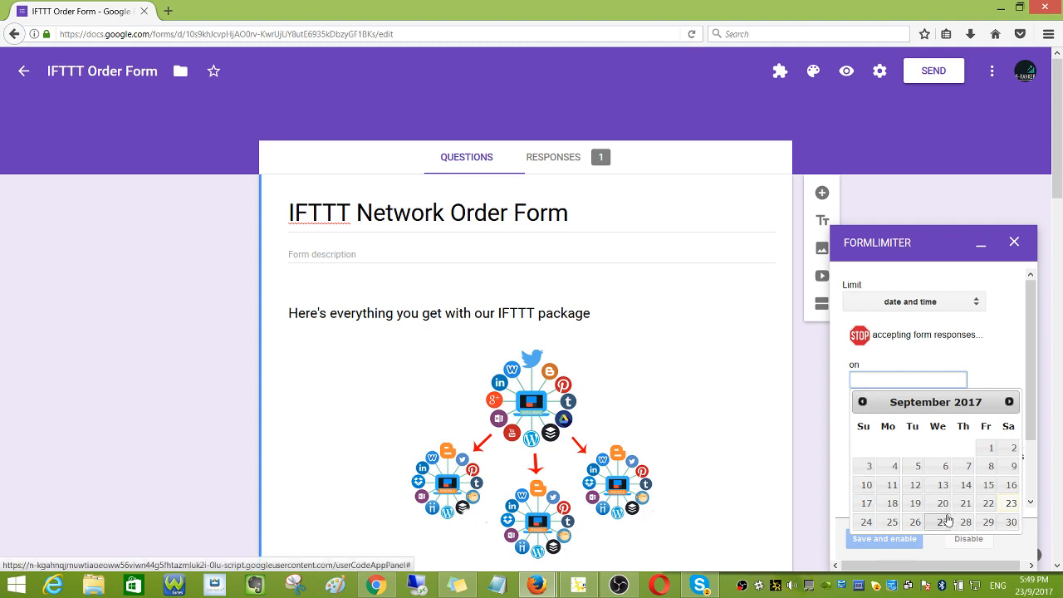
{"action": "left_click", "coordinate": [1010, 402]}
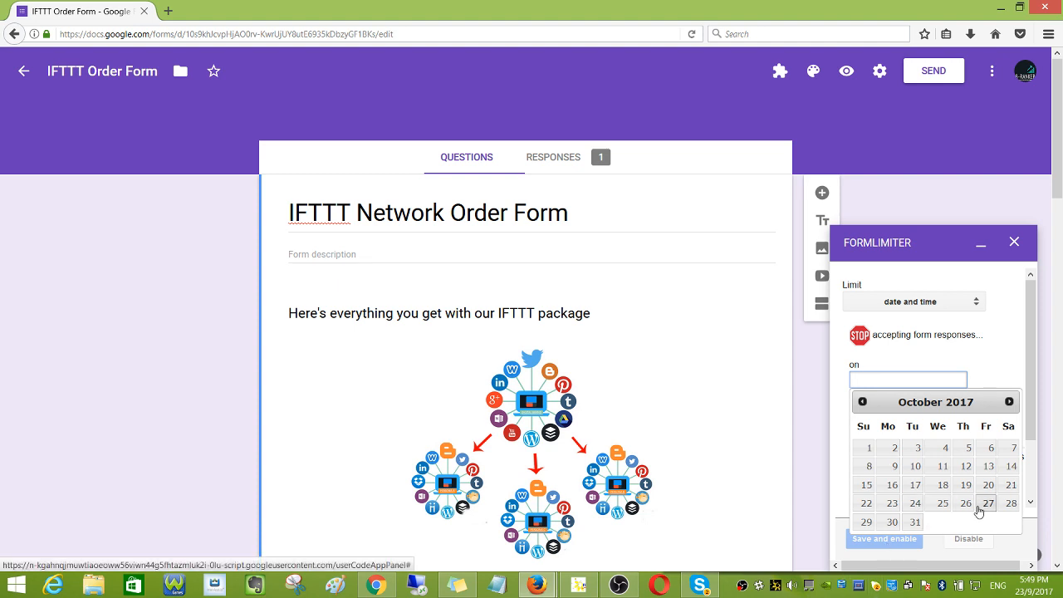
{"action": "left_click", "coordinate": [986, 503]}
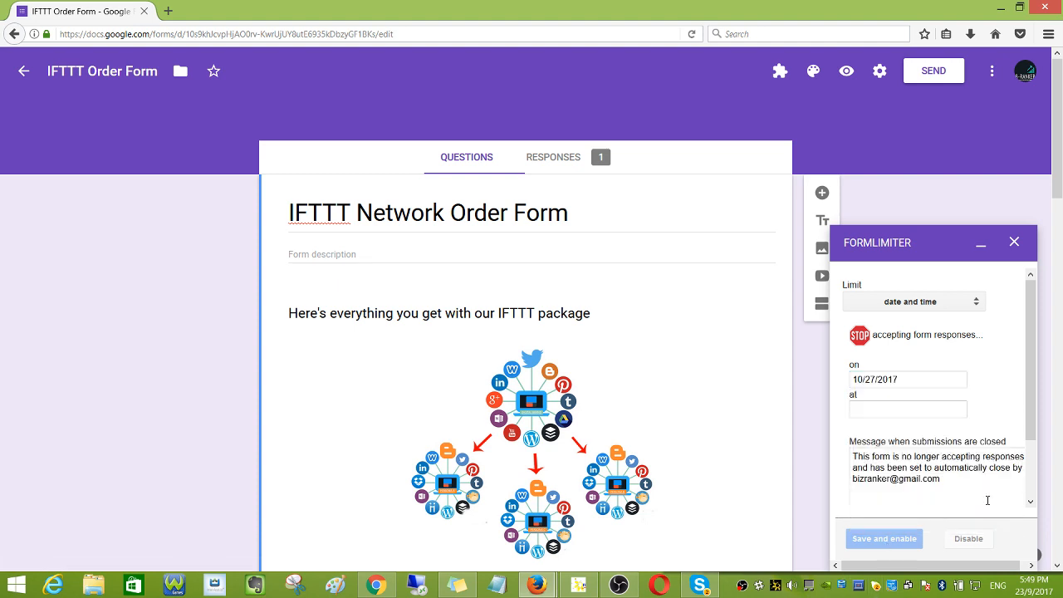
- Set the closing time to 12:00 AM and enable emailing the form owner when submissions close
{"action": "left_click", "coordinate": [906, 408]}
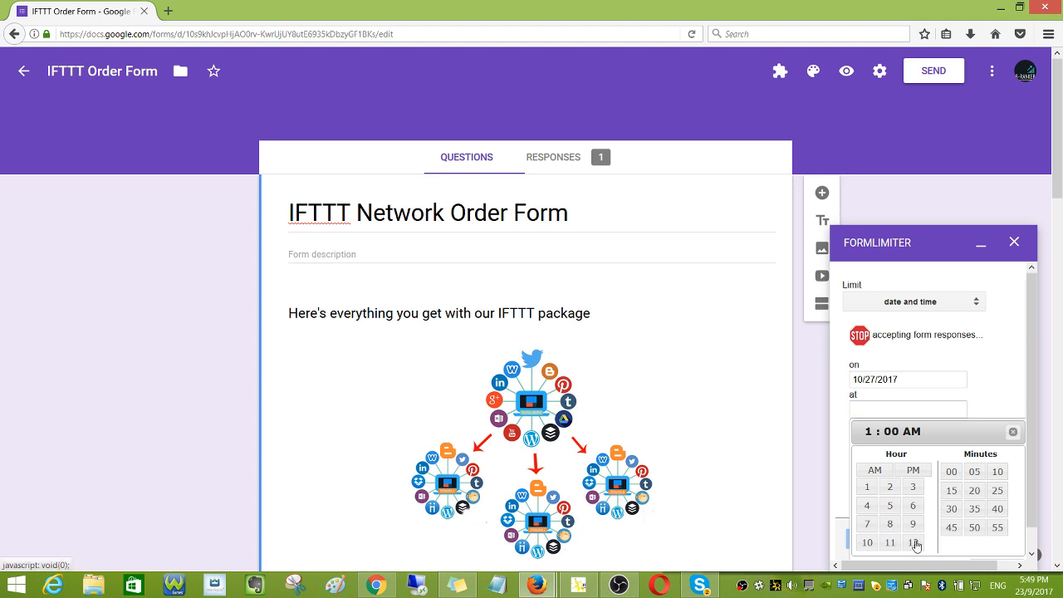
{"action": "left_click", "coordinate": [914, 541]}
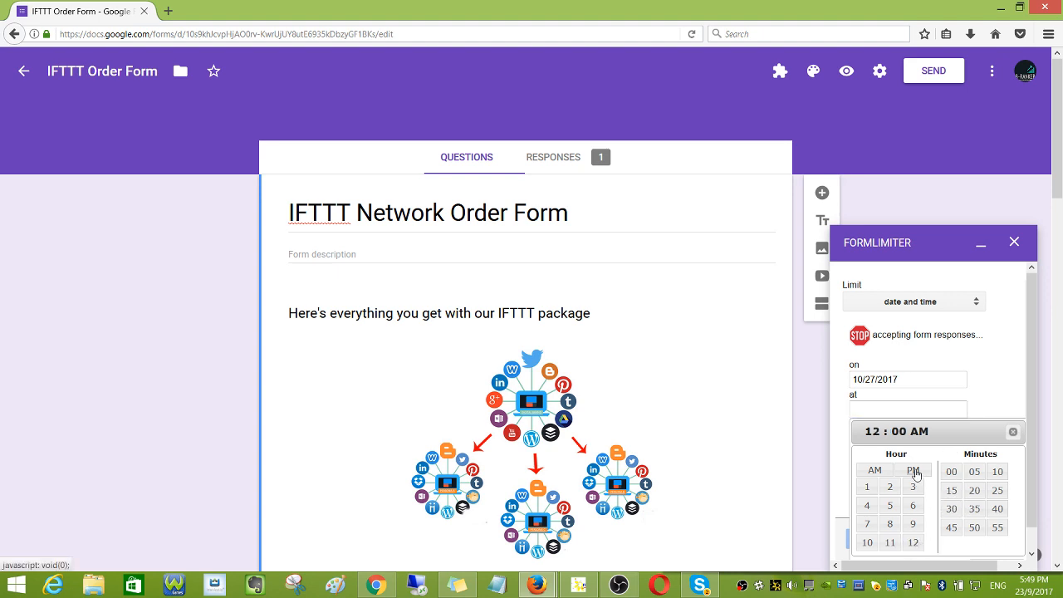
{"action": "left_click", "coordinate": [914, 470]}
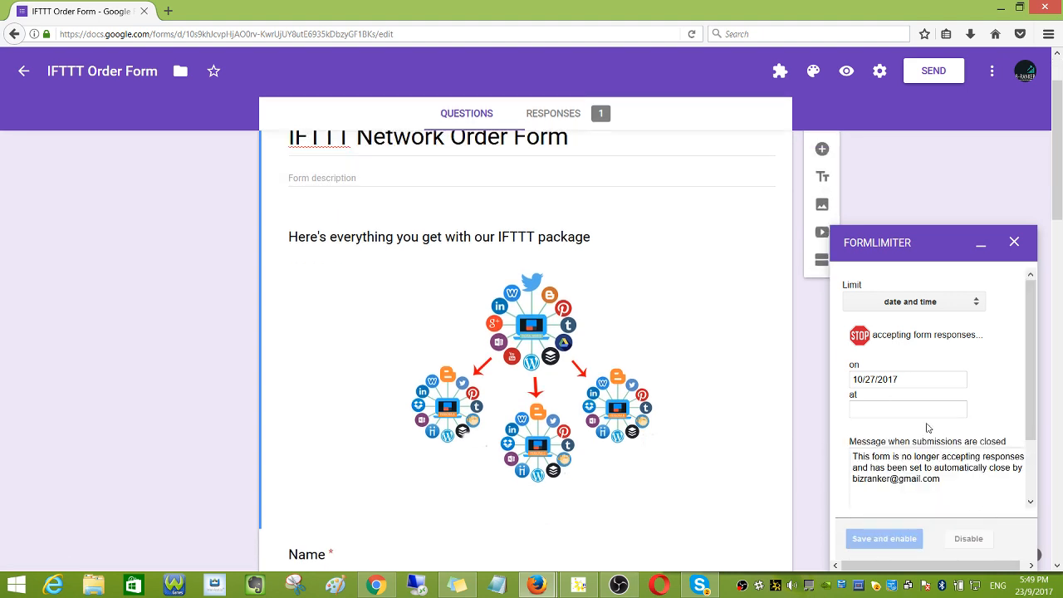
{"action": "left_click", "coordinate": [906, 408]}
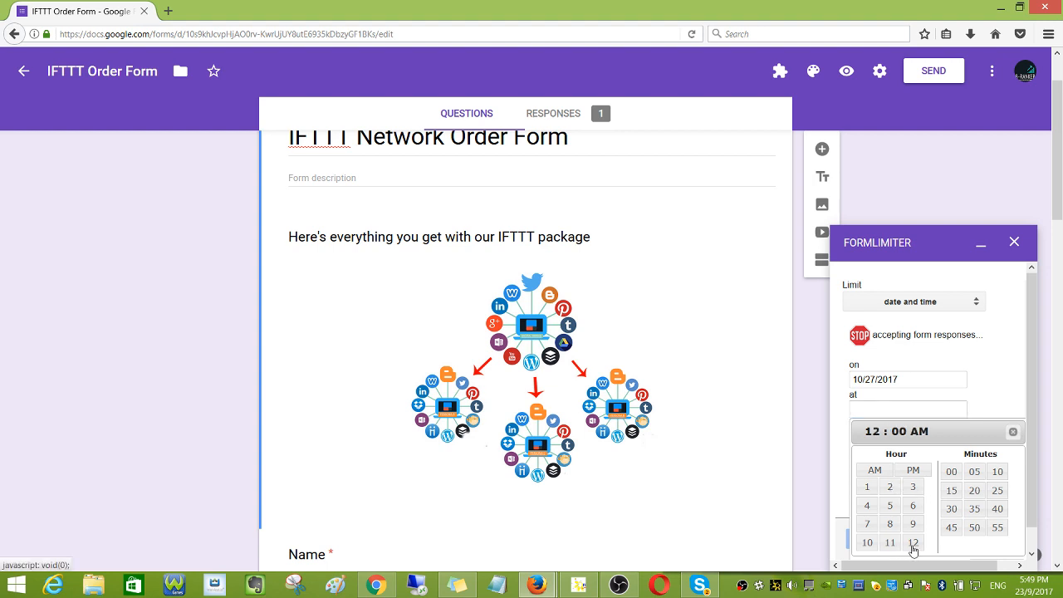
{"action": "left_click", "coordinate": [913, 469]}
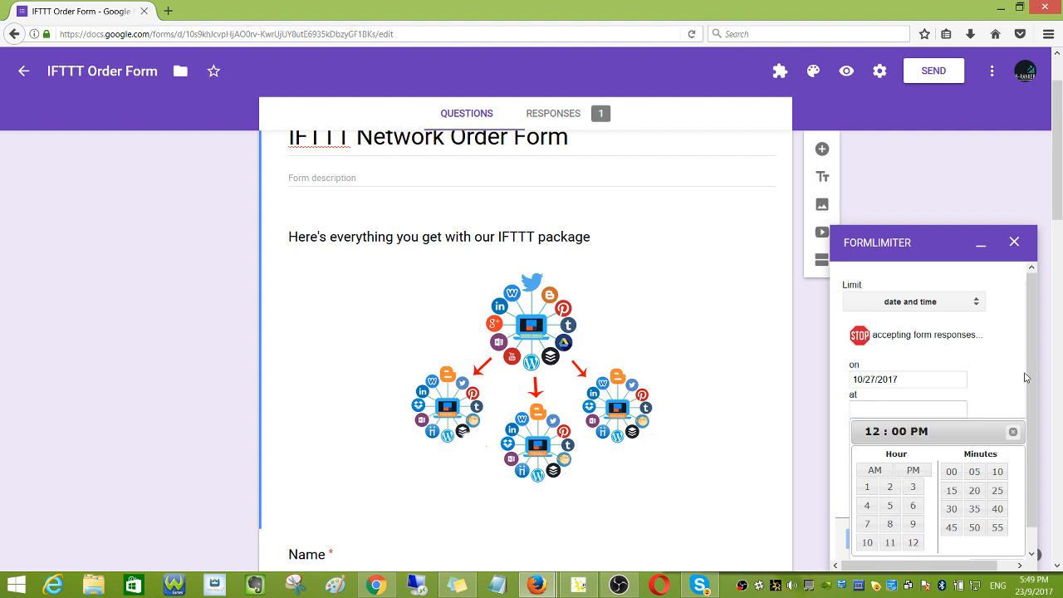
{"action": "scroll", "scroll_direction": "down", "scroll_amount": 3}
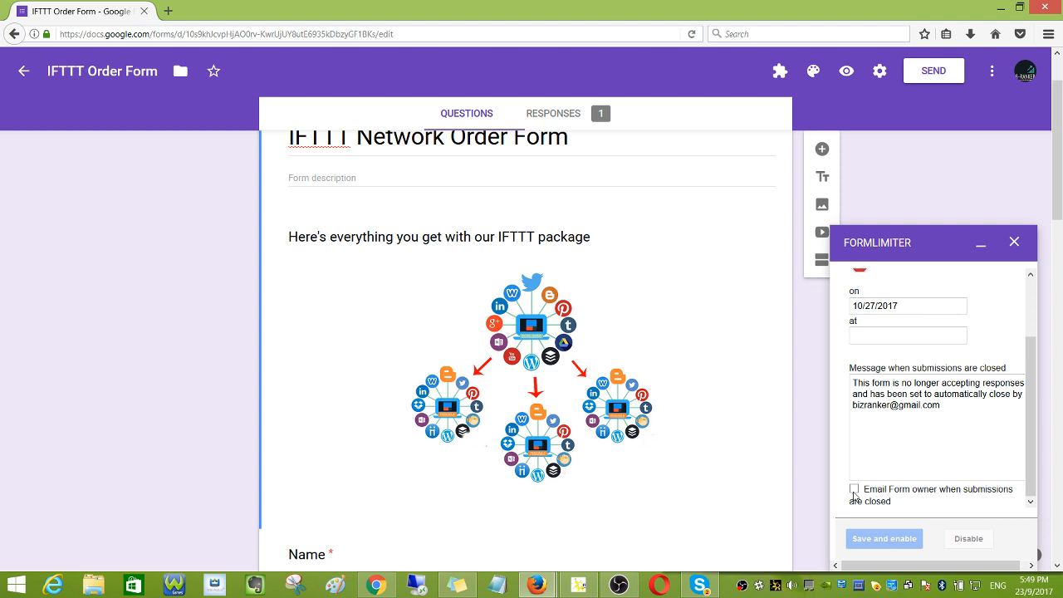
{"action": "left_click", "coordinate": [907, 335]}
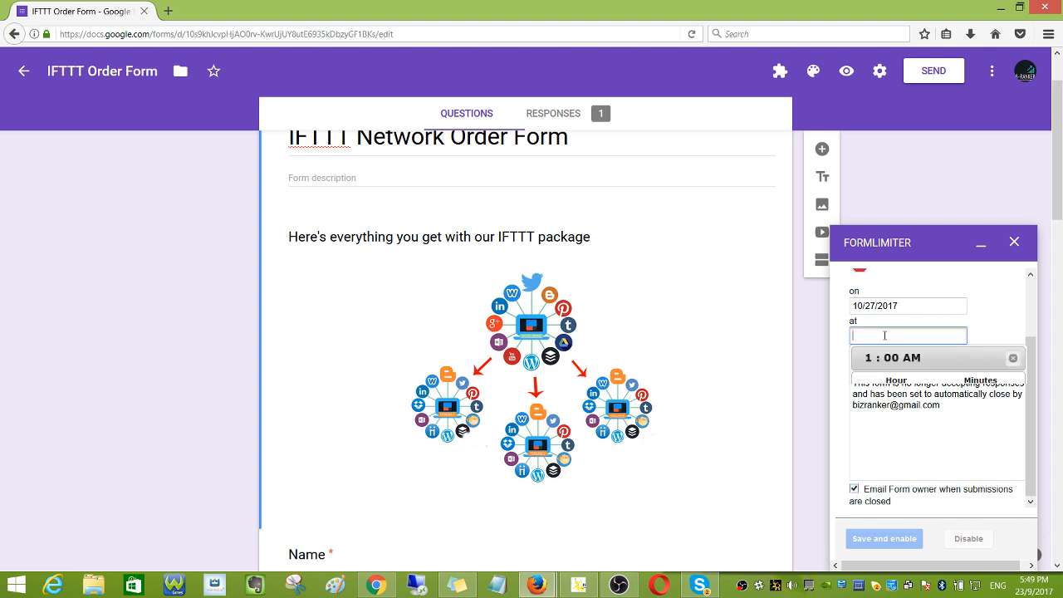
{"action": "left_click", "coordinate": [906, 336]}
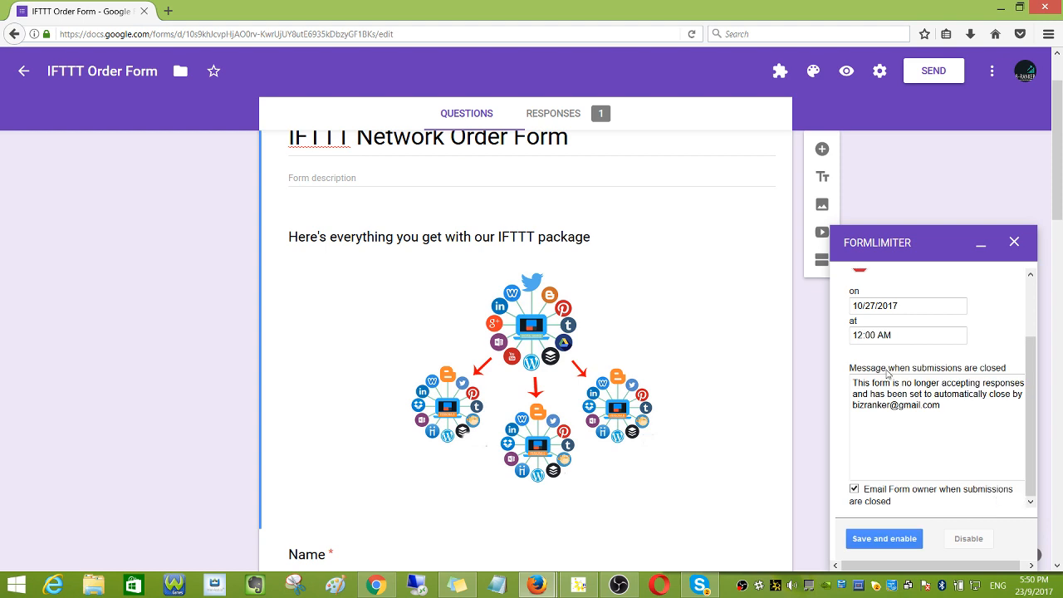
{"action": "scroll", "scroll_direction": "down", "scroll_amount": 3}
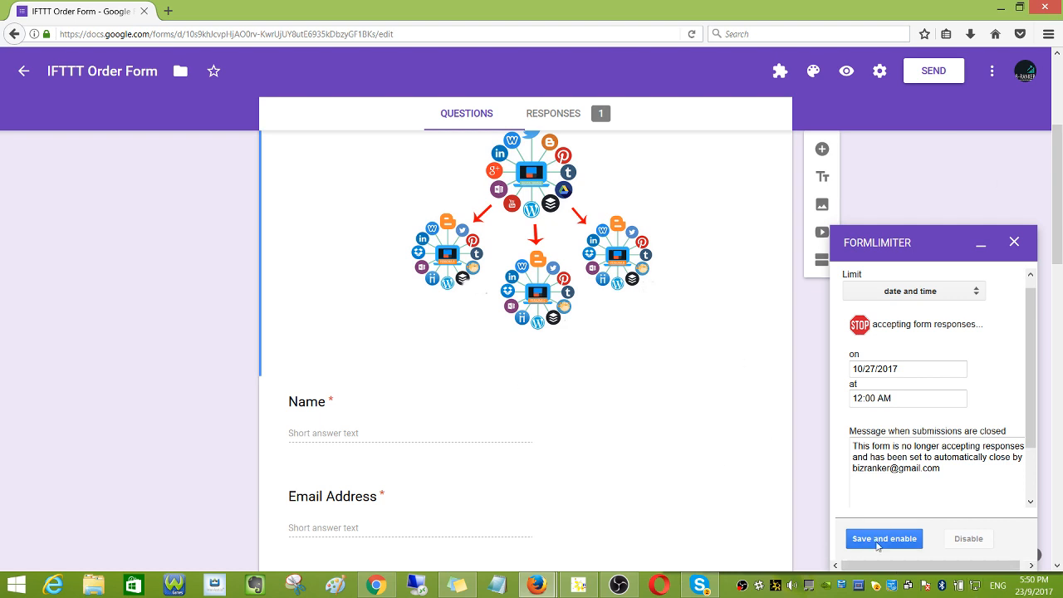
{"action": "mouse_move", "coordinate": [1006, 342]}
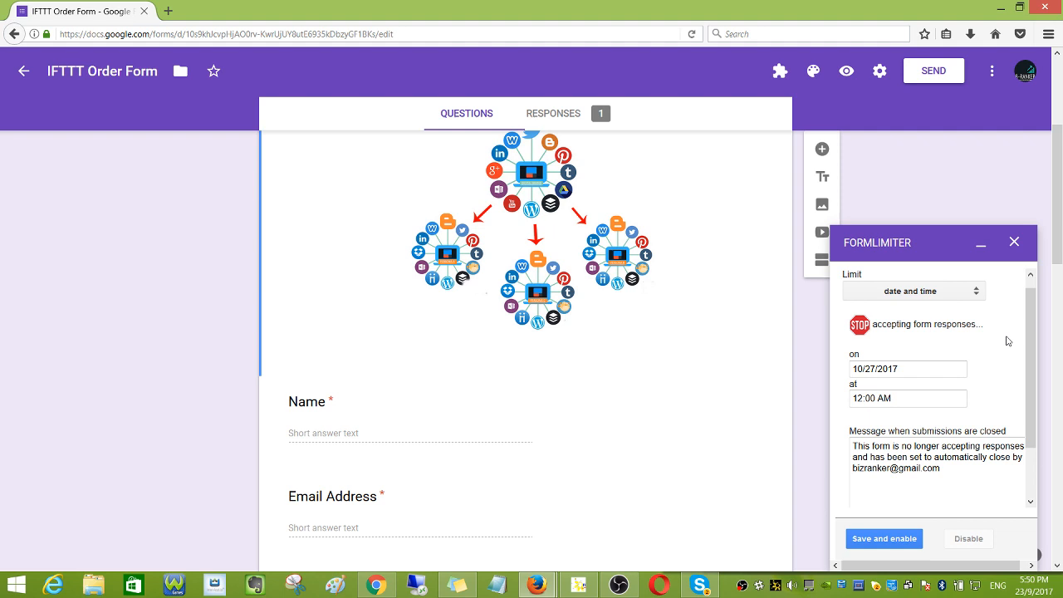